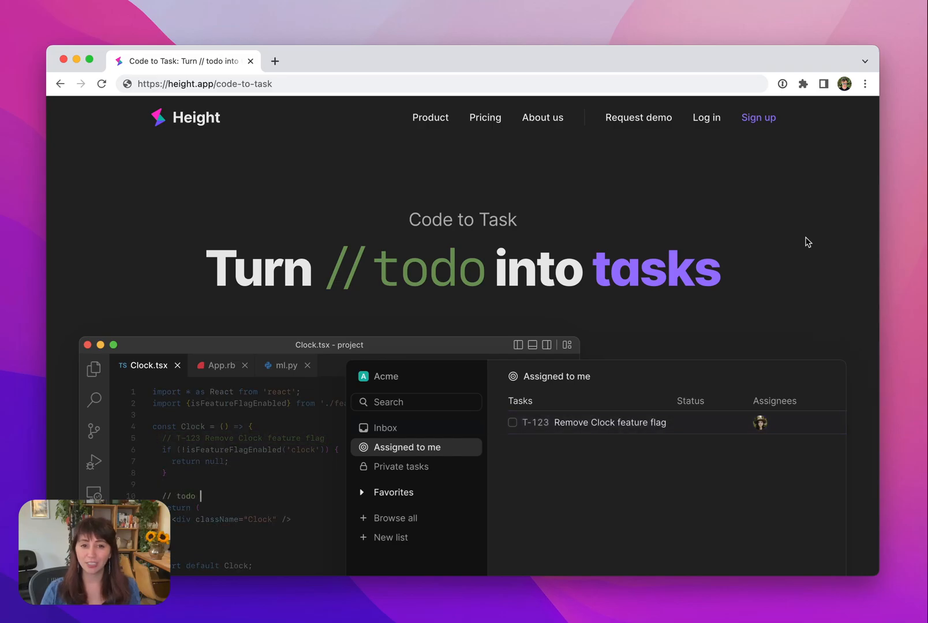
# - From Height's Get started section, open the Code to Task extension in VS Code
pyautogui.write('Add timezone support')
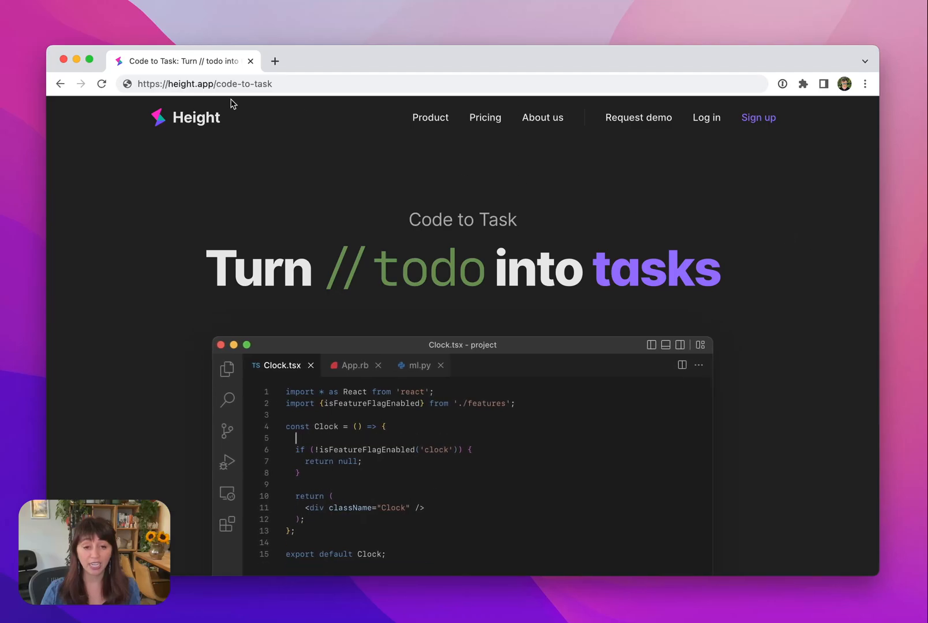
pyautogui.moveTo(332, 171)
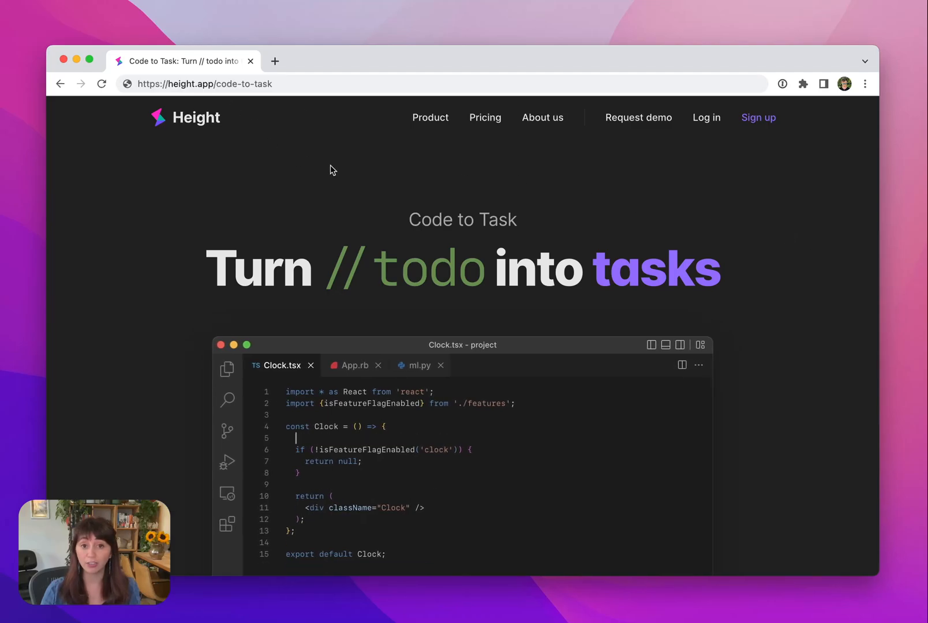
pyautogui.write('// todo Remove Clock feature flag')
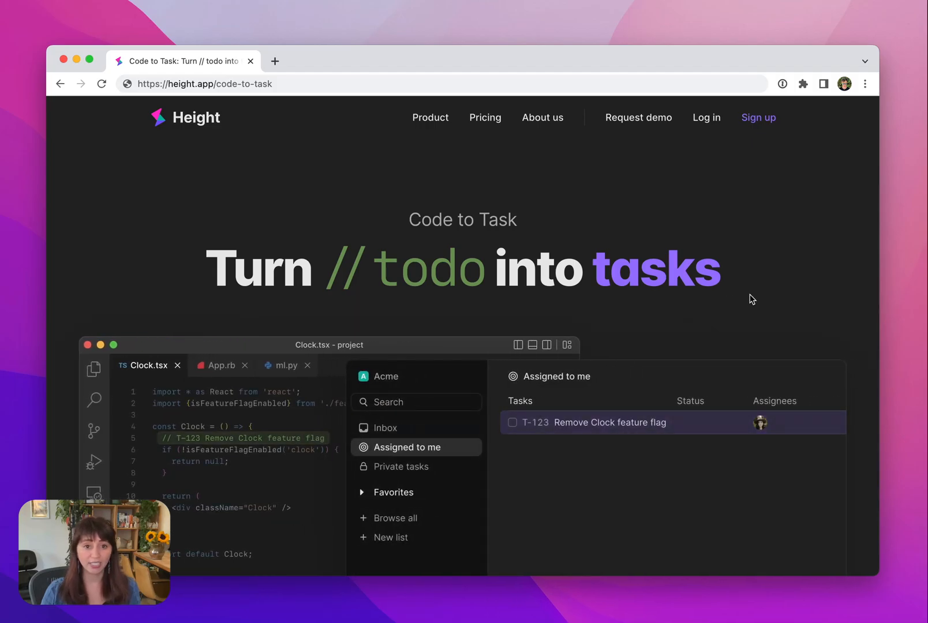
pyautogui.scroll(-3)
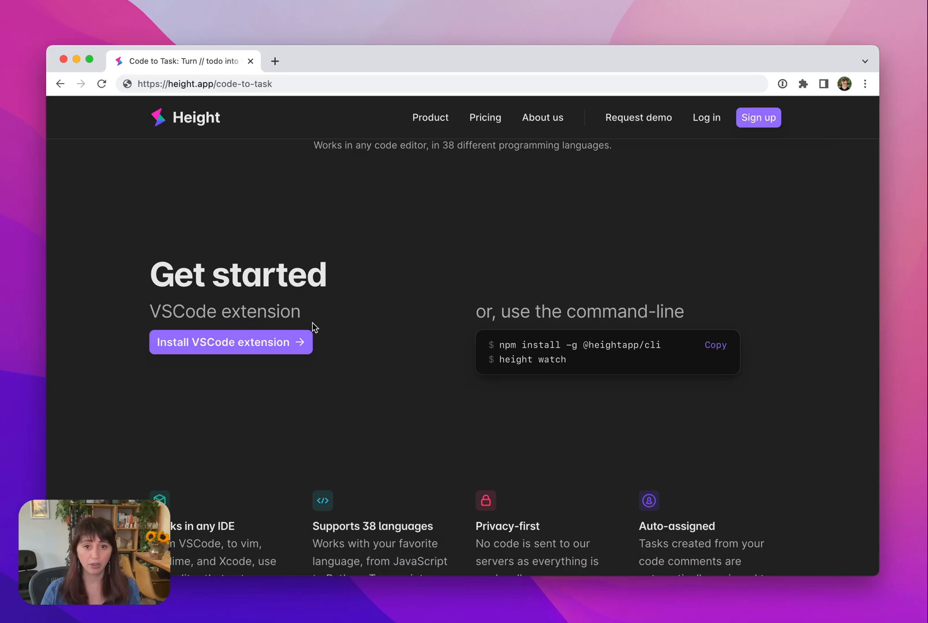
pyautogui.moveTo(605, 328)
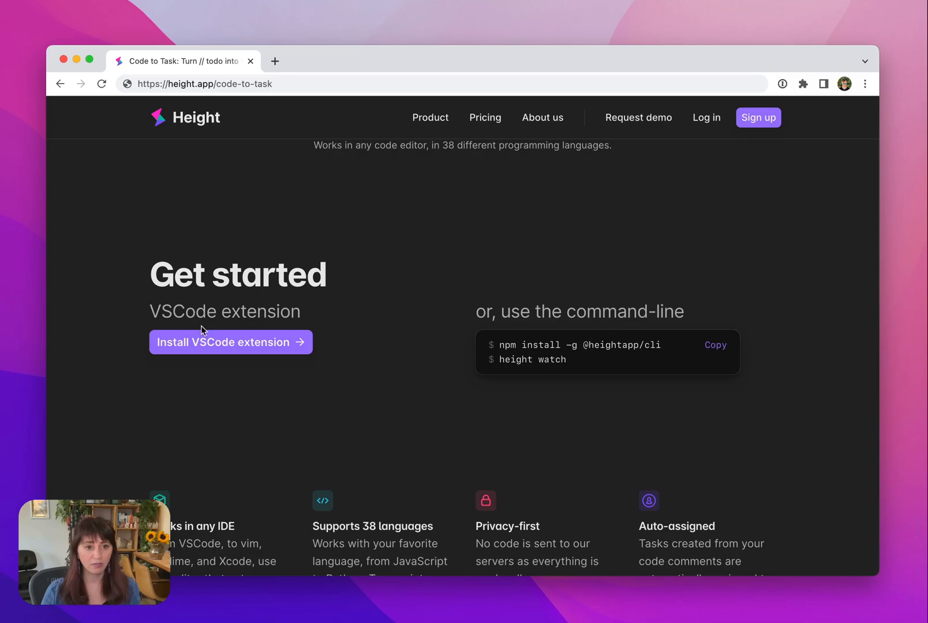
pyautogui.click(230, 342)
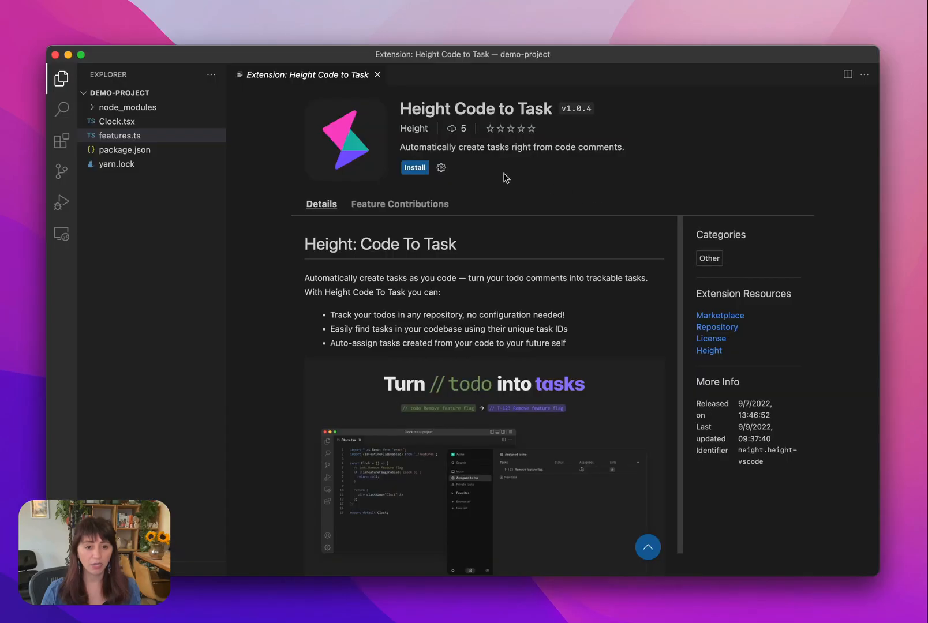
# - Install Height Code to Task and authorize its sign-in to the Height account
pyautogui.click(414, 167)
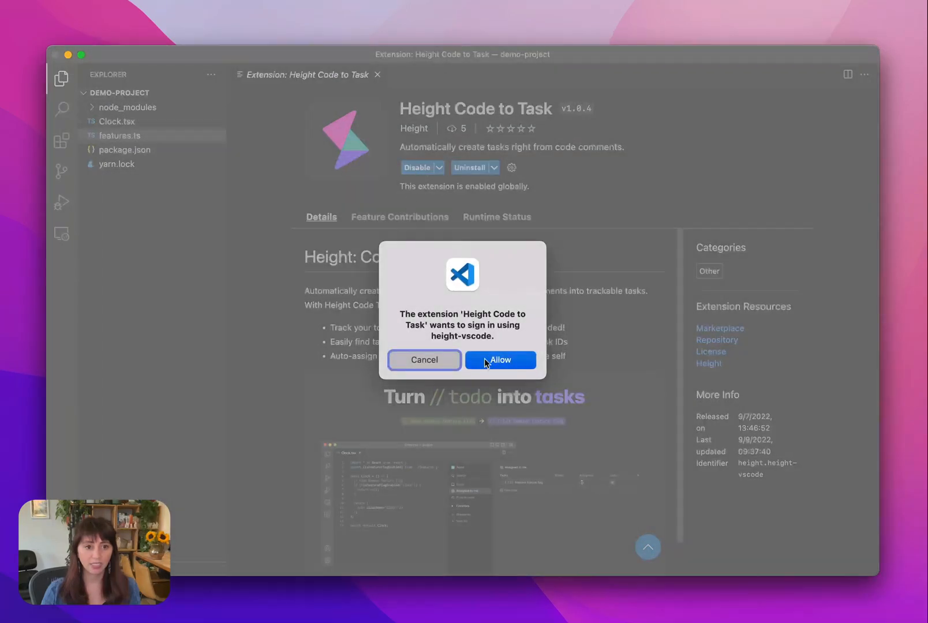
pyautogui.click(500, 361)
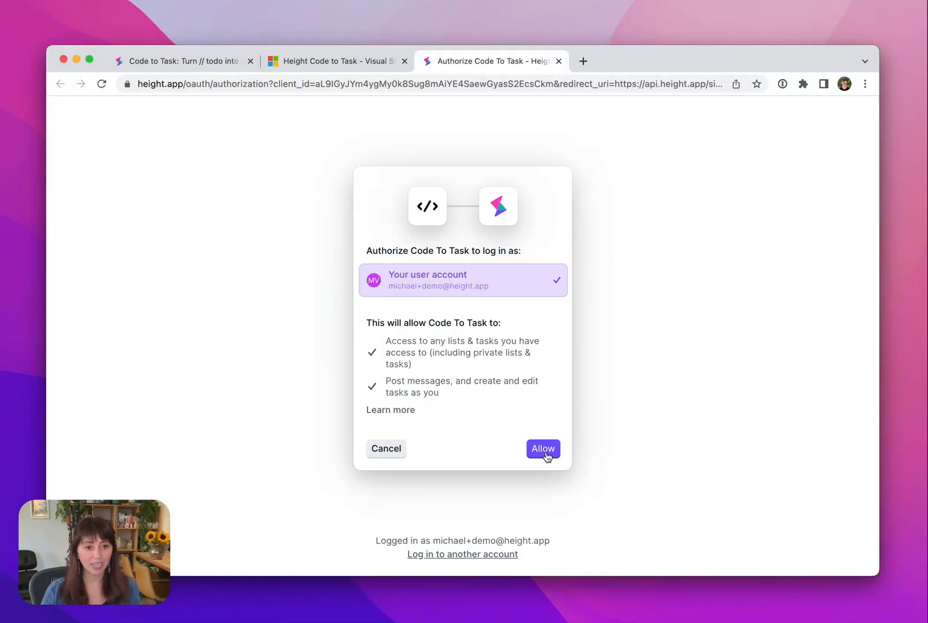
pyautogui.click(542, 449)
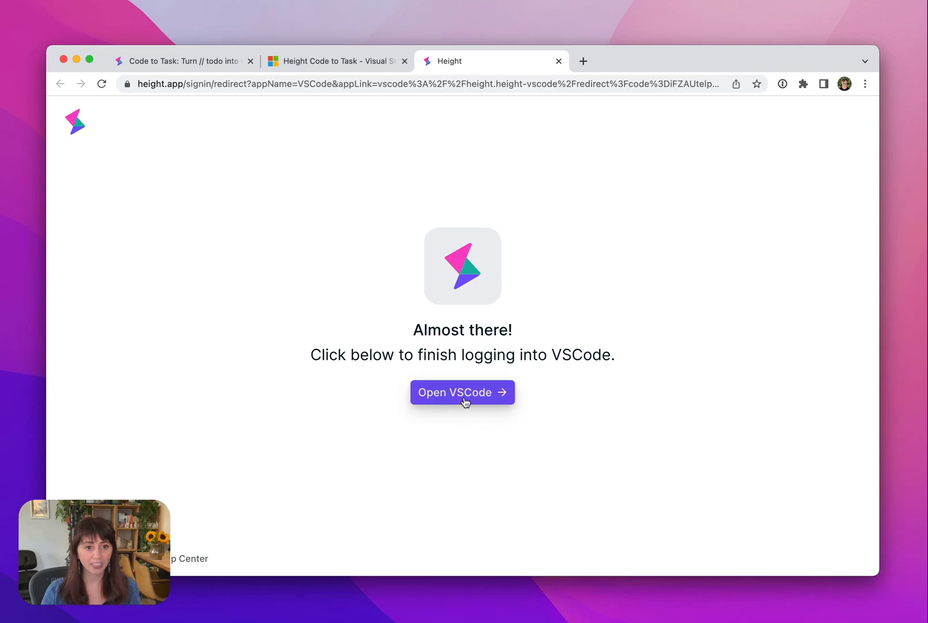
pyautogui.click(462, 392)
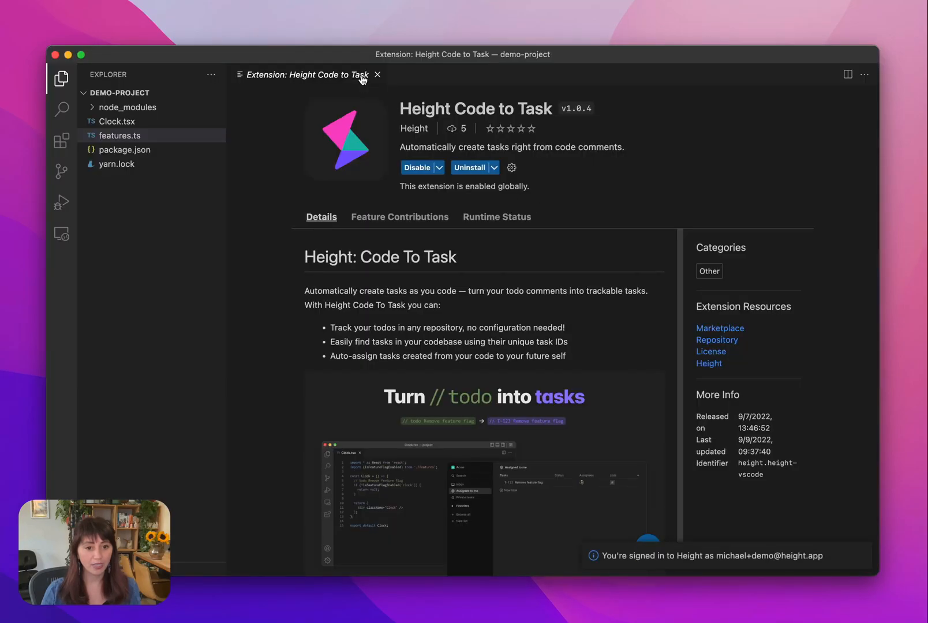
# - Add a '// todo Remove Clock feature flag' comment on line 5 of Clock.tsx
pyautogui.click(378, 75)
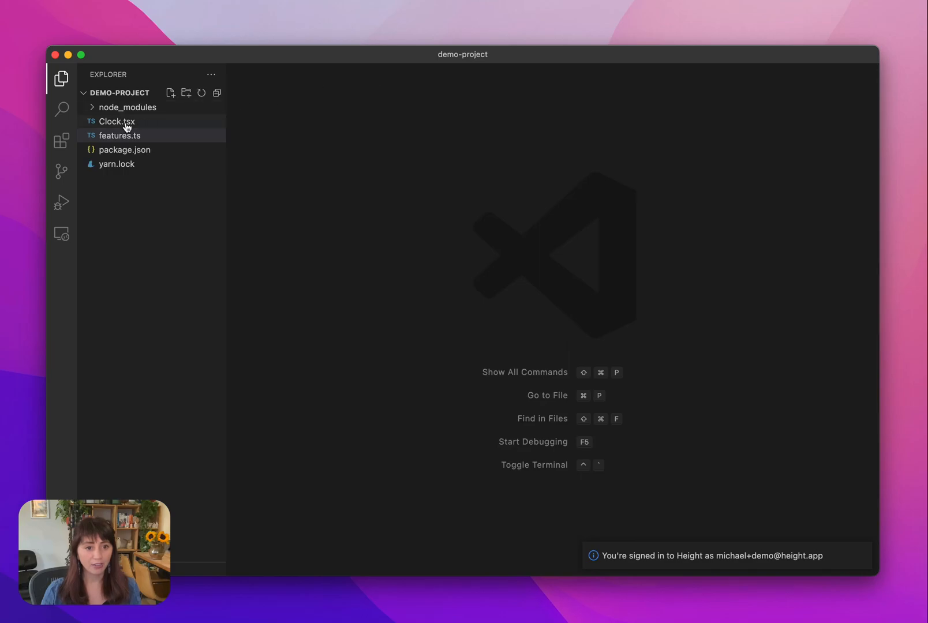
pyautogui.click(120, 135)
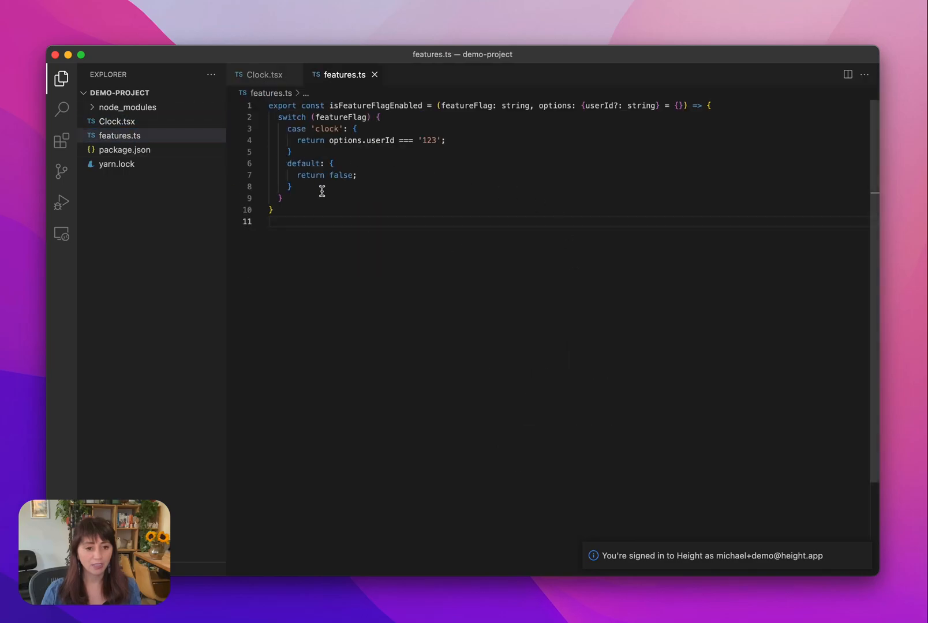
pyautogui.click(263, 75)
pyautogui.write('// todo')
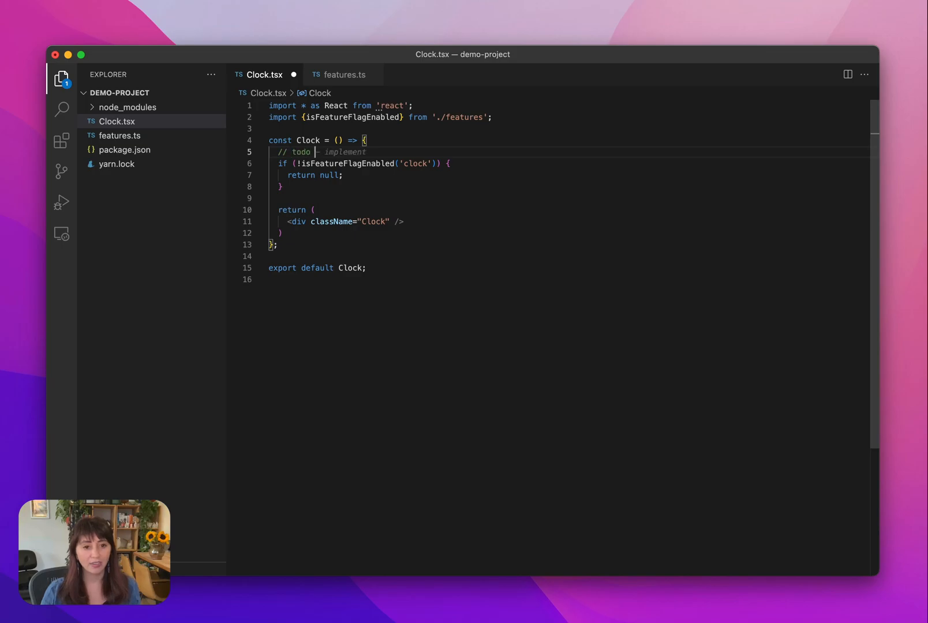
pyautogui.write('Remove Clock feature flag')
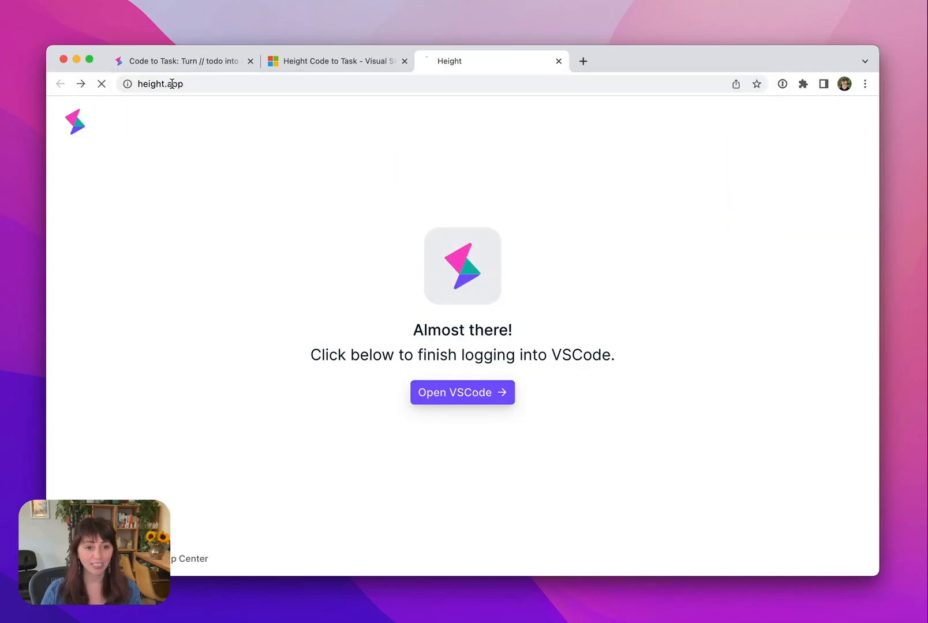
# - View task T-13, Remove Clock feature flag, in Height's Assigned to me list
pyautogui.click(461, 392)
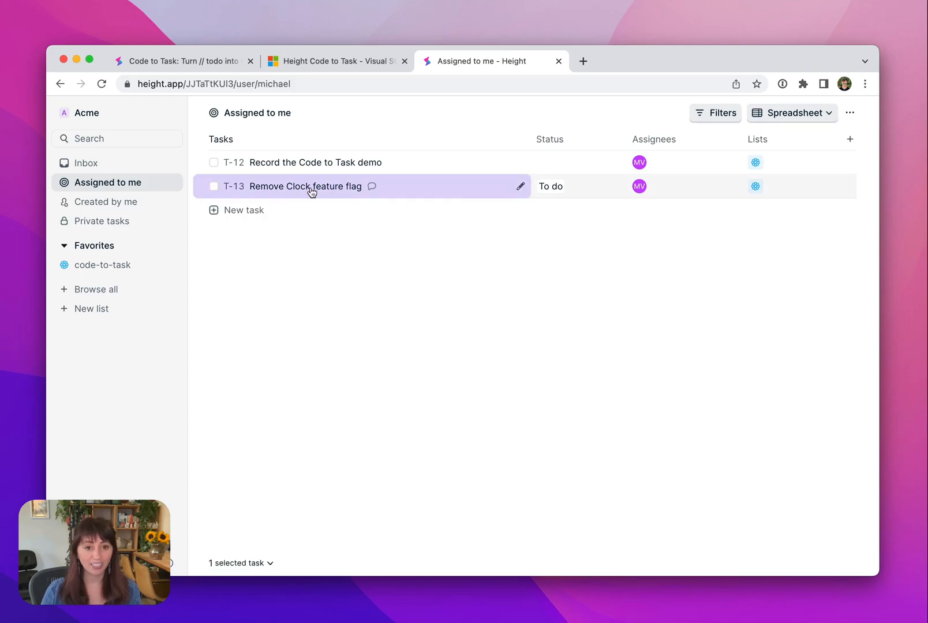
pyautogui.moveTo(336, 196)
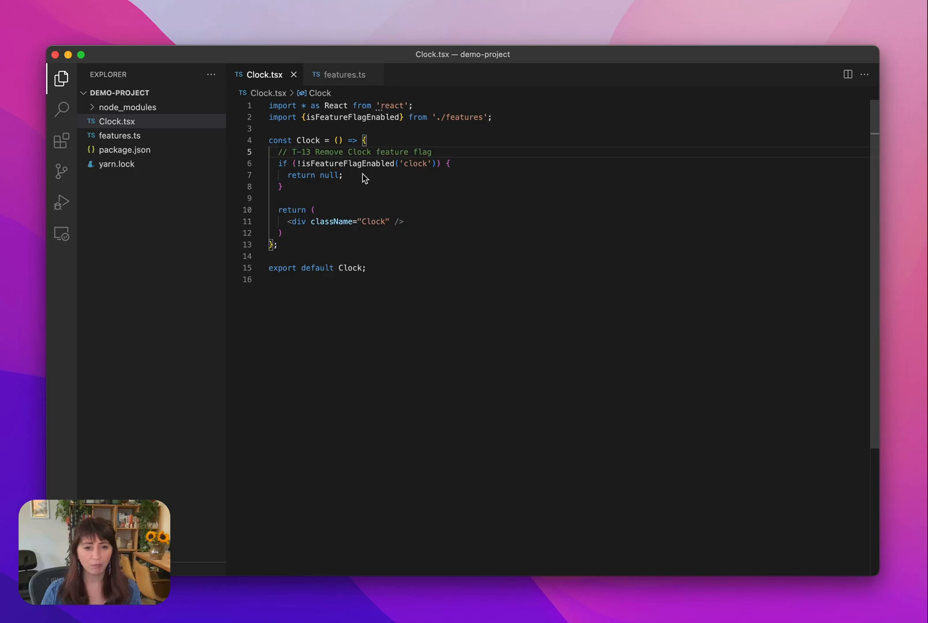
# - Add a '// T-13 Remove Clock feature flag' comment to features.ts
pyautogui.click(342, 75)
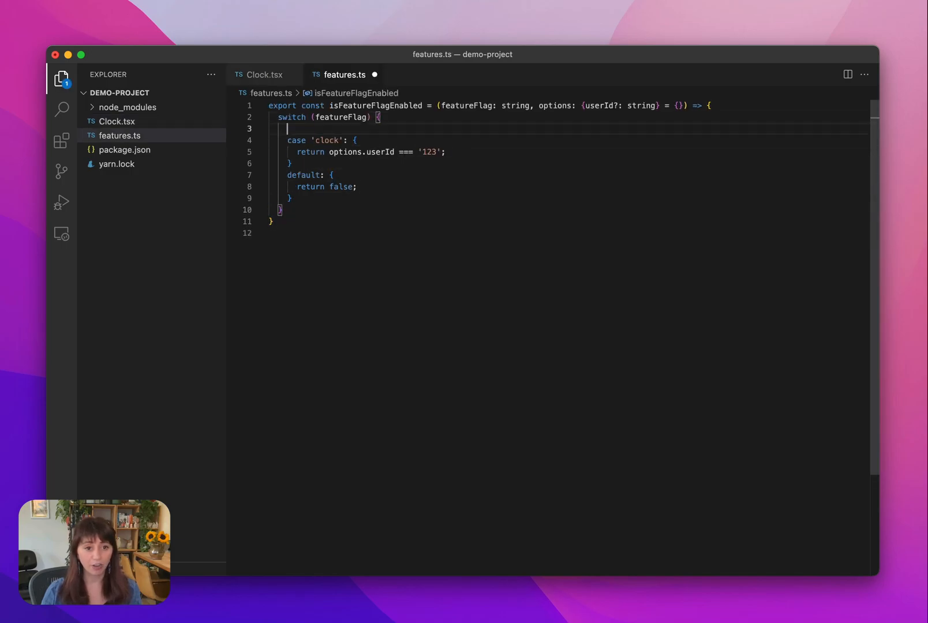
pyautogui.write('// T-13 Remove Clock feature flag')
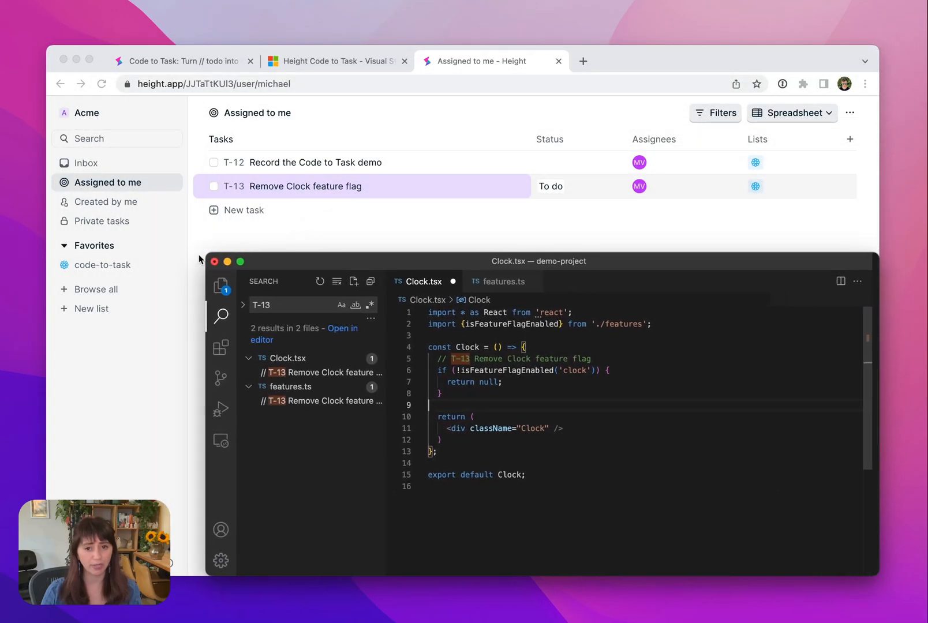
# - Start a second '// todo Imp...' comment in Clock.tsx after searching for T-13
pyautogui.write('// todo Imp')
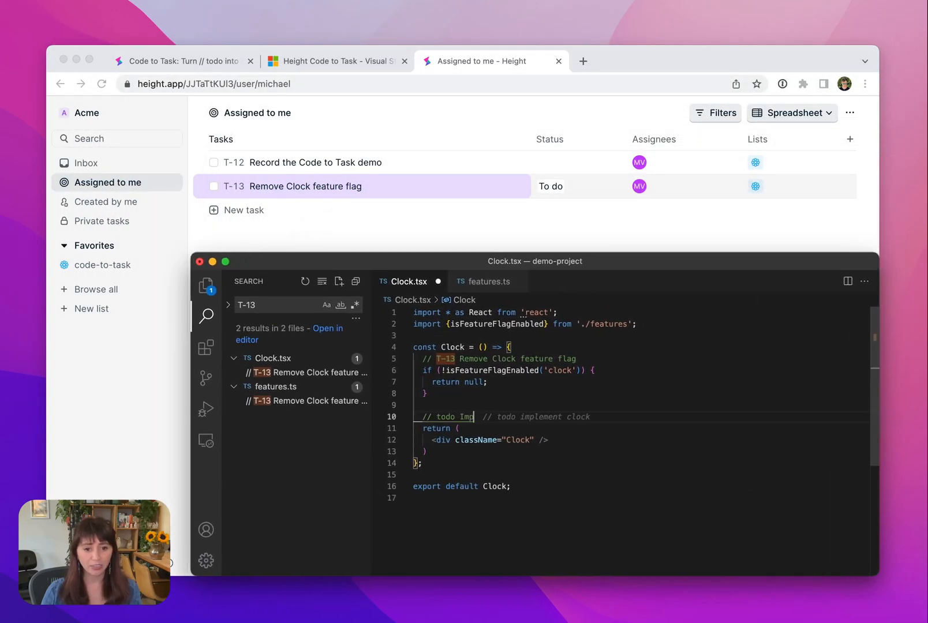